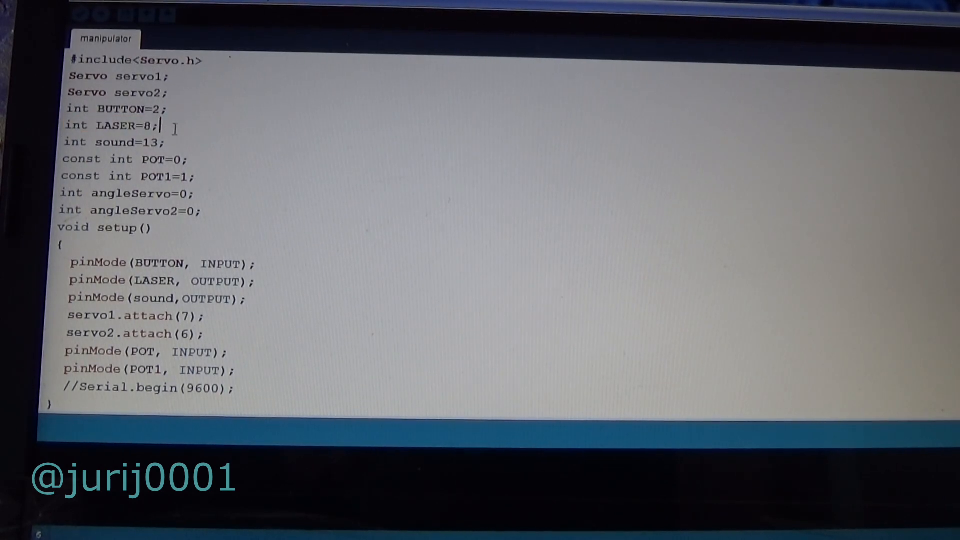
- Select the 'const int POT=0;' and 'const int POT1=1;' lines in the sketch
triple_click(110, 125)
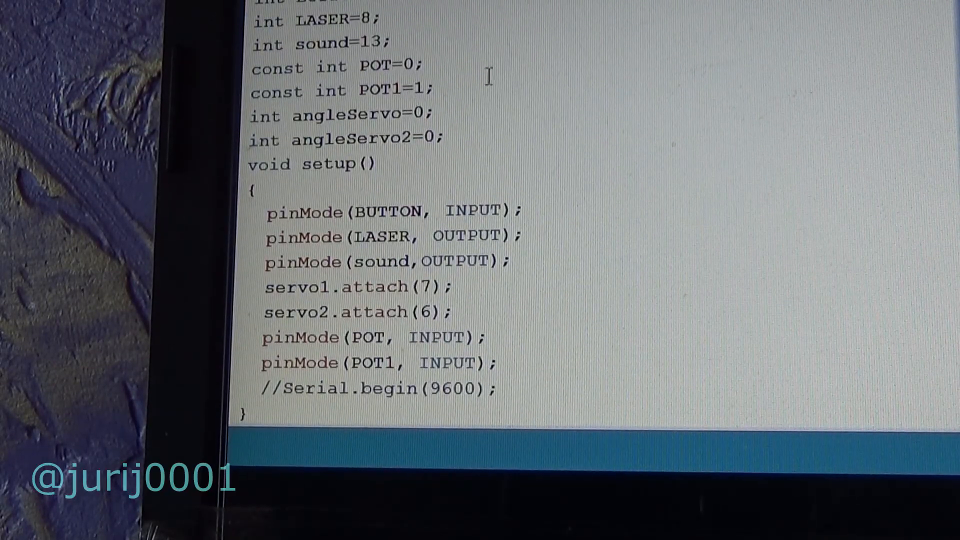
left_click_drag(251, 66, 435, 92)
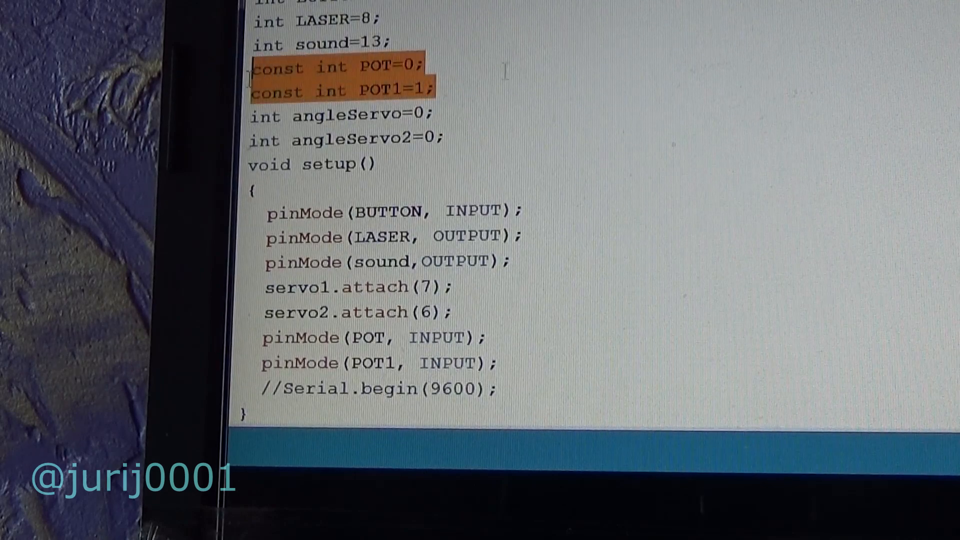